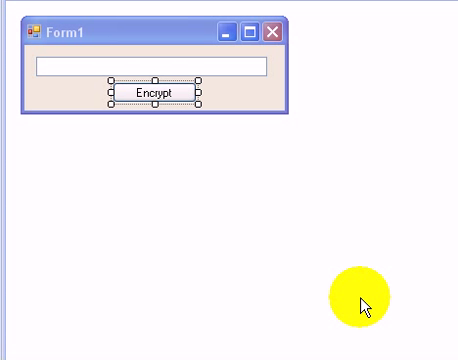
pyautogui.moveTo(262, 184)
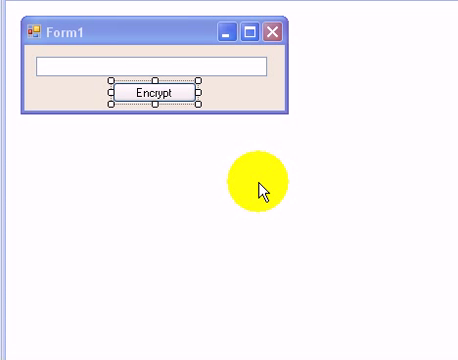
pyautogui.moveTo(216, 95)
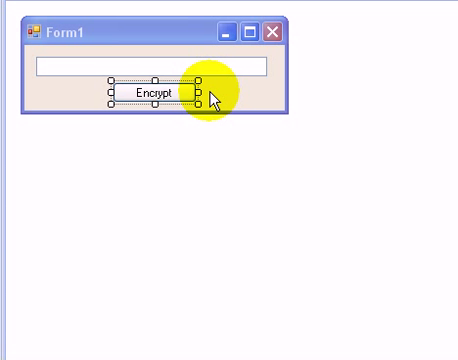
pyautogui.moveTo(185, 95)
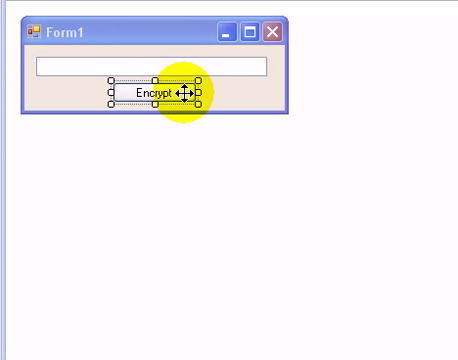
# Move the Encrypt button to the left side of the form
pyautogui.moveTo(158, 92); pyautogui.dragTo(75, 93)
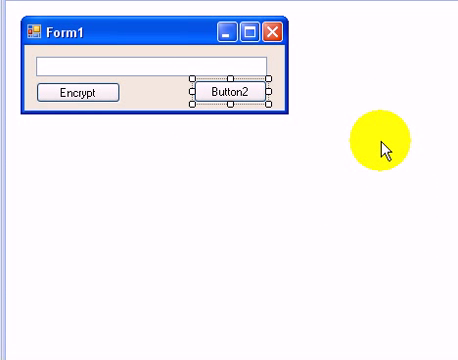
pyautogui.moveTo(230, 91)
pyautogui.write('Decrypt')
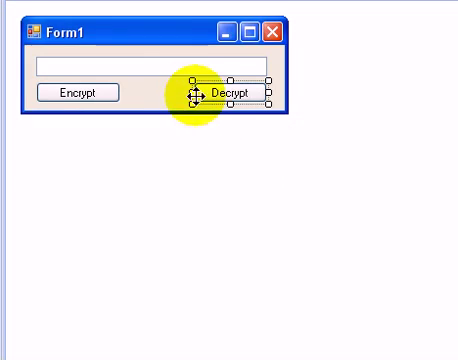
# In Button2_Click, declare file As New System.IO.StreamReader("C:\something.txt")
pyautogui.doubleClick(230, 92)
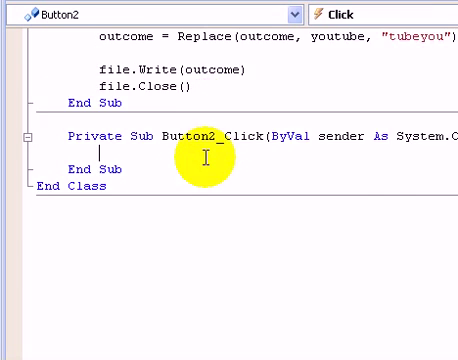
pyautogui.scroll(3)
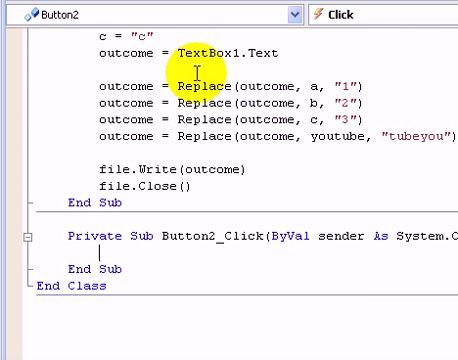
pyautogui.write('dim')
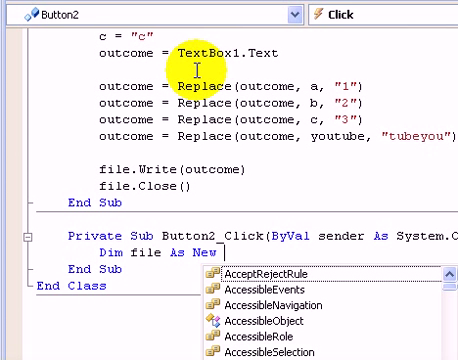
pyautogui.write('sy')
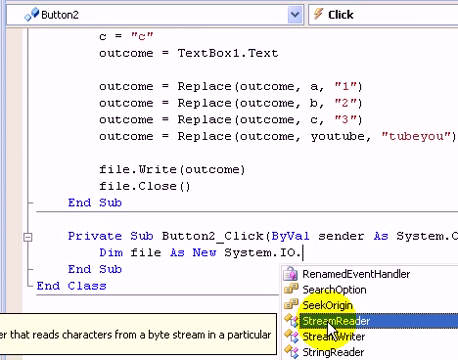
pyautogui.doubleClick(339, 311)
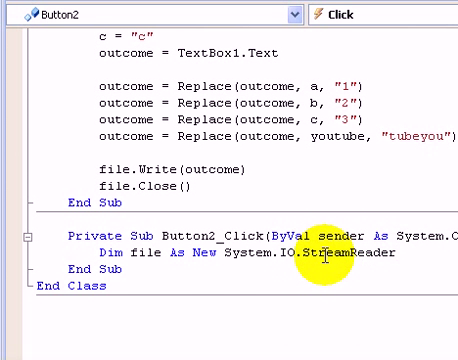
pyautogui.scroll(3)
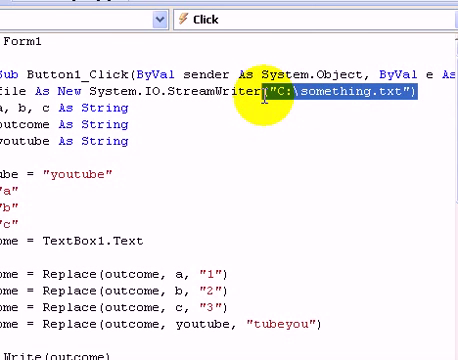
pyautogui.scroll(-3)
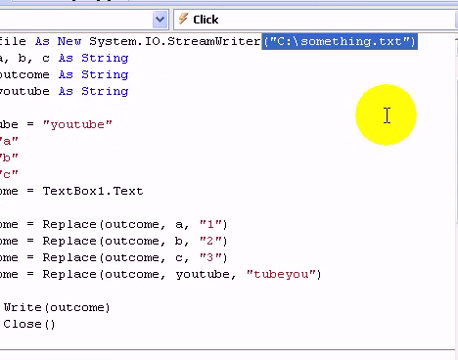
pyautogui.scroll(-3)
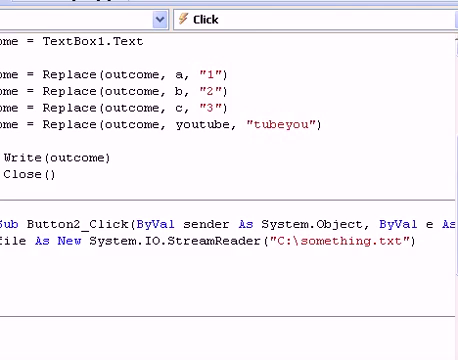
# Declare outcome and a, b, c as String in Button2_Click
pyautogui.scroll(-3)
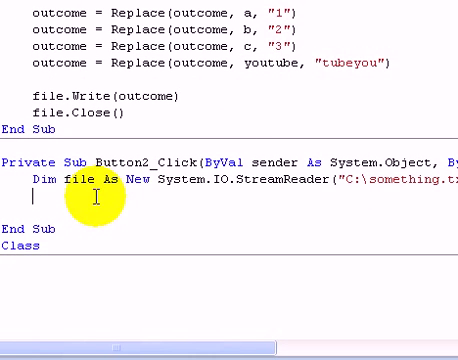
pyautogui.write('di')
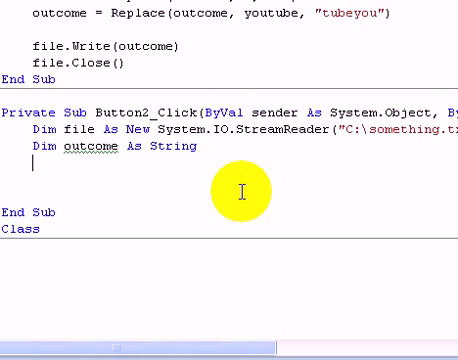
pyautogui.write('Dim a,')
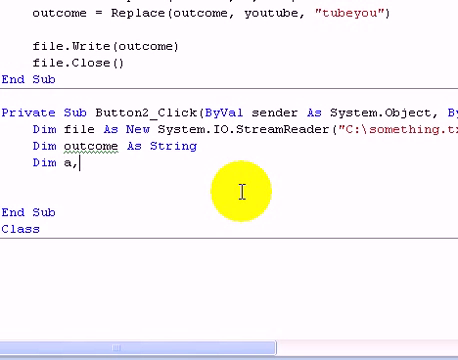
pyautogui.write(',b,c As s')
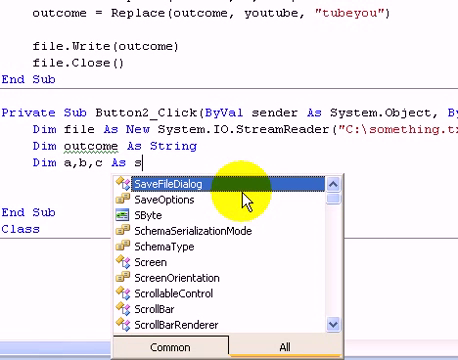
pyautogui.write('tring')
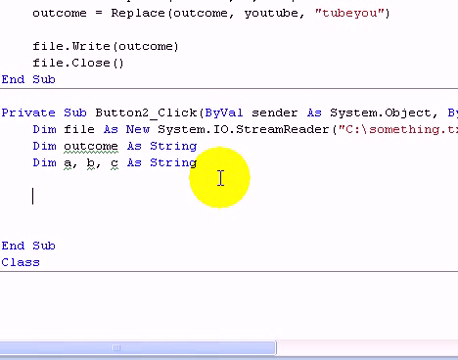
# Assign a = "1", b = "2" and c = "3"
pyautogui.write('a"')
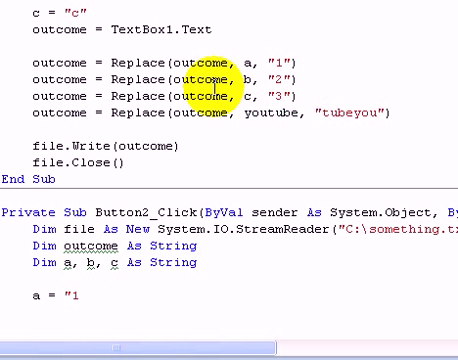
pyautogui.scroll(-3)
pyautogui.write('b = "2')
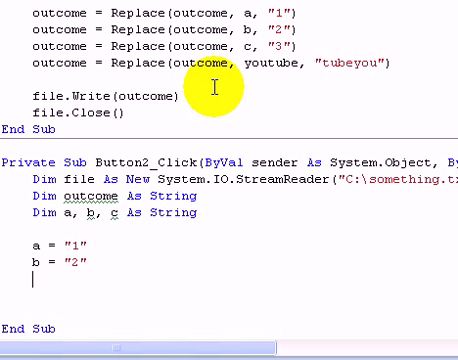
pyautogui.write('c')
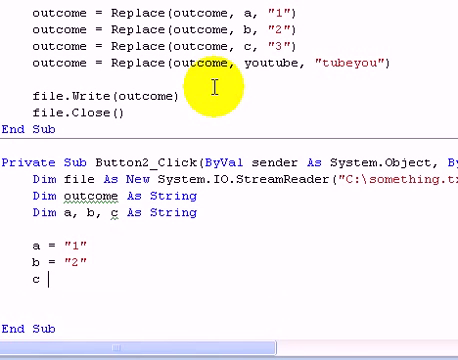
pyautogui.write('= "3')
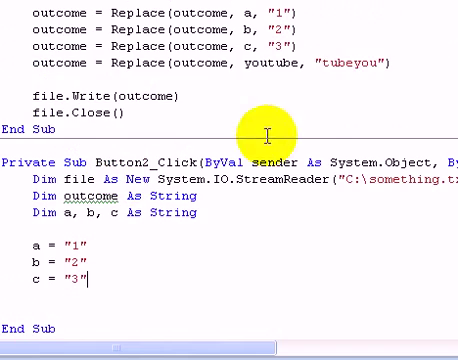
pyautogui.scroll(3)
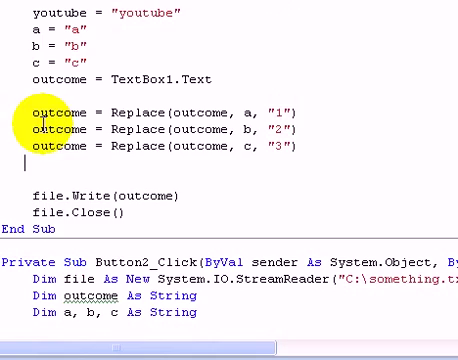
pyautogui.scroll(3)
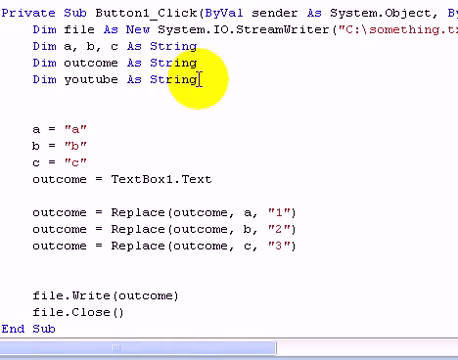
pyautogui.scroll(-3)
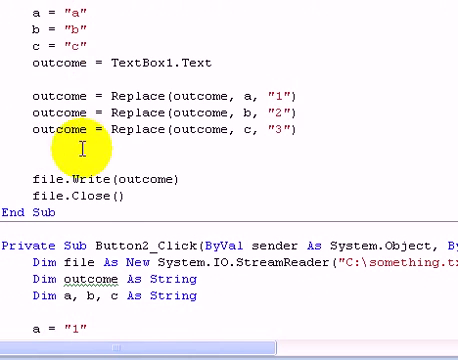
pyautogui.scroll(-3)
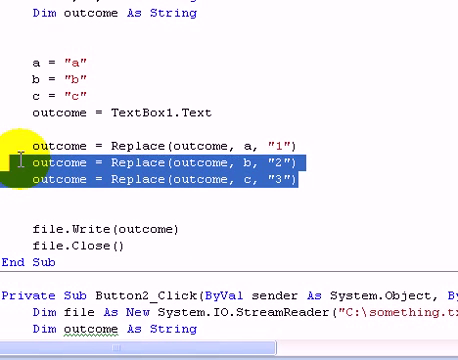
pyautogui.scroll(-3)
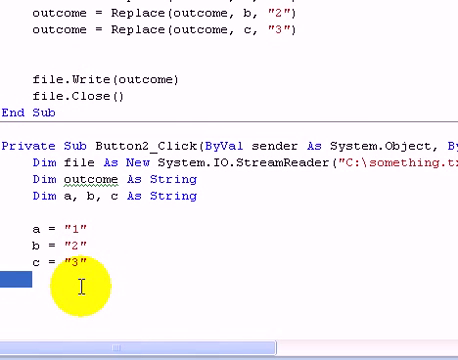
pyautogui.scroll(-3)
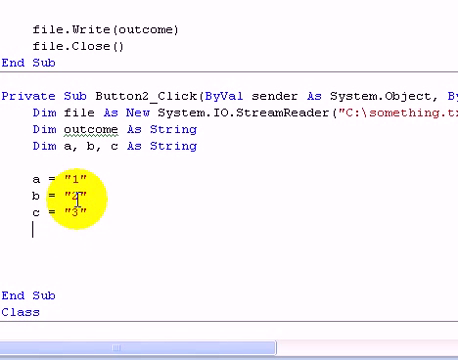
# Add Dim filetext As String and filetext = file.ReadToEnd to the handler
pyautogui.write('dim')
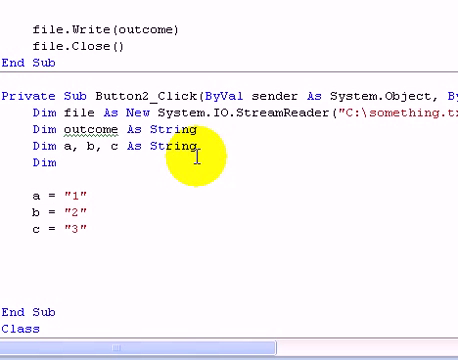
pyautogui.write('filetext As String')
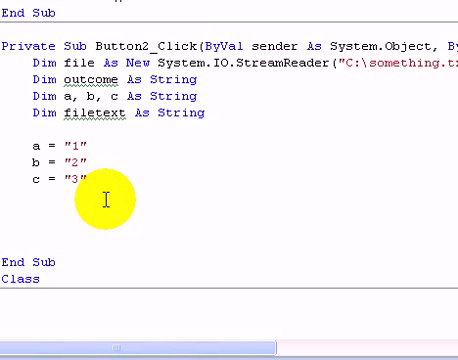
pyautogui.write('filetext =')
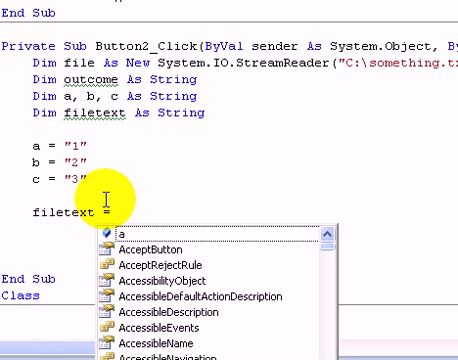
pyautogui.write('file')
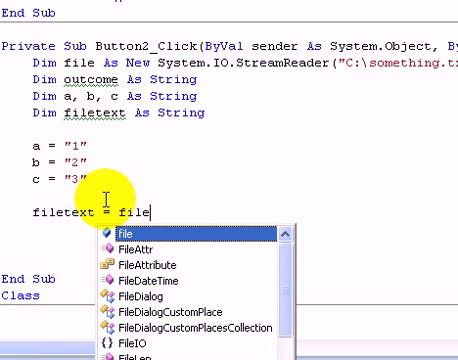
pyautogui.write('.ReadToEnd')
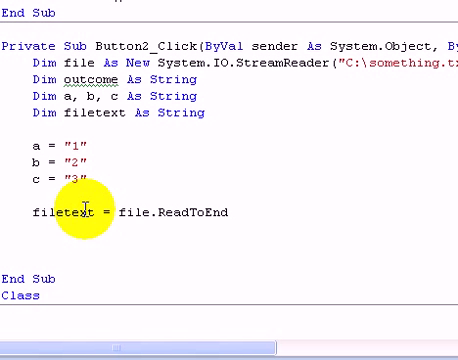
pyautogui.moveTo(237, 225)
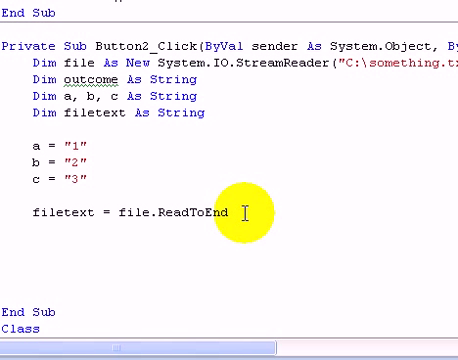
# Add Replace lines setting outcome from outcome and filetext with "a", "b", "c"
pyautogui.write('outcome = Replace(')
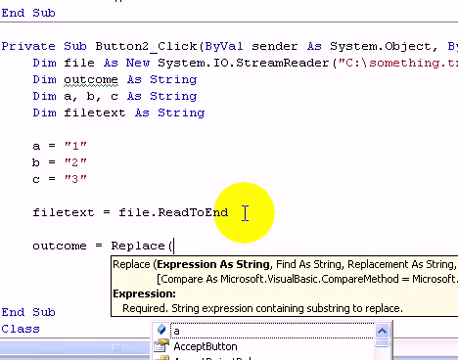
pyautogui.write('outcome,')
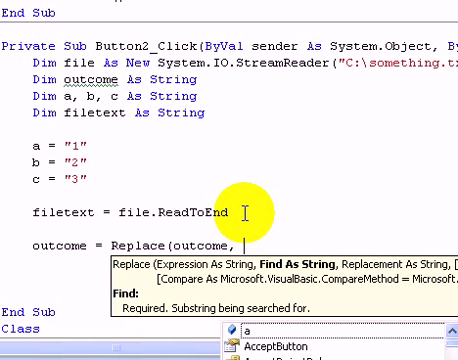
pyautogui.write('filetext')
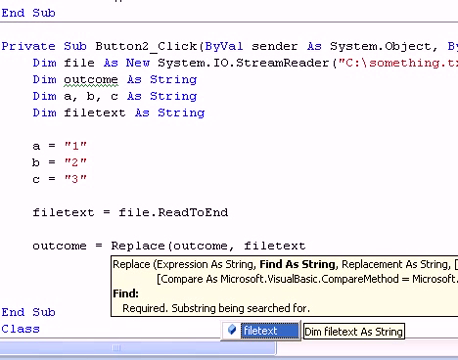
pyautogui.write(',')
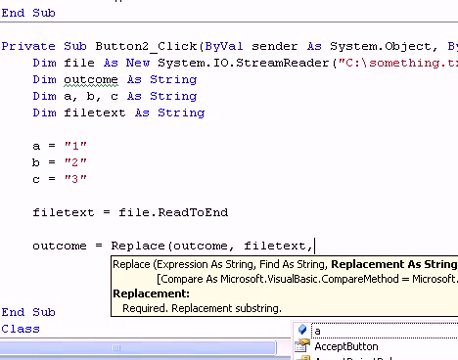
pyautogui.write('"a")')
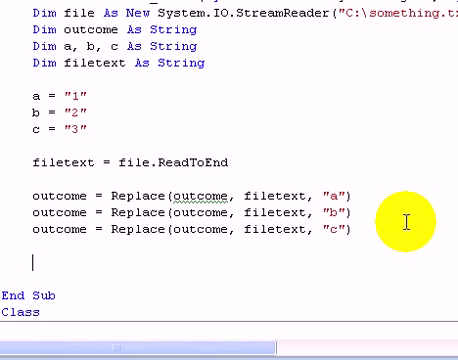
# Add a MsgBox(outcome) line, then test Decrypt and dismiss the empty message
pyautogui.write('msgbox')
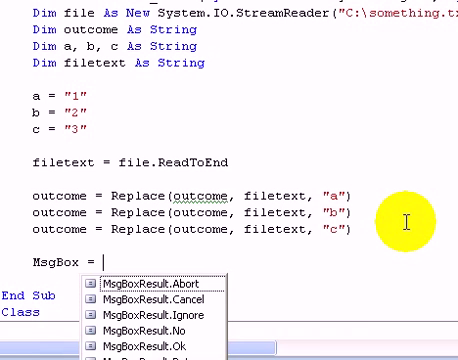
pyautogui.write('outcome')
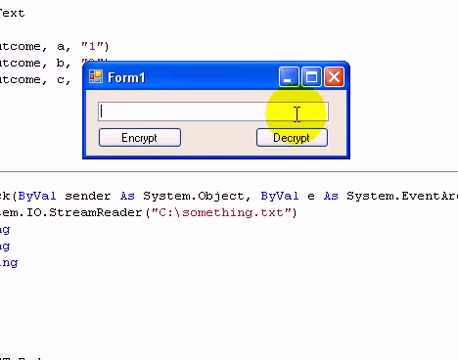
pyautogui.click(289, 137)
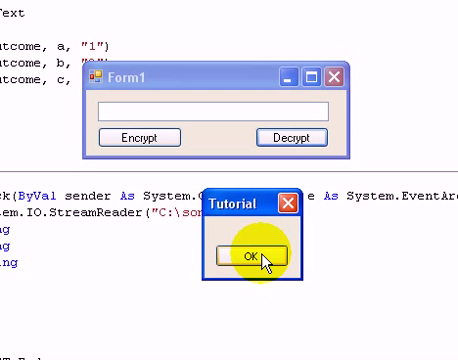
pyautogui.click(242, 252)
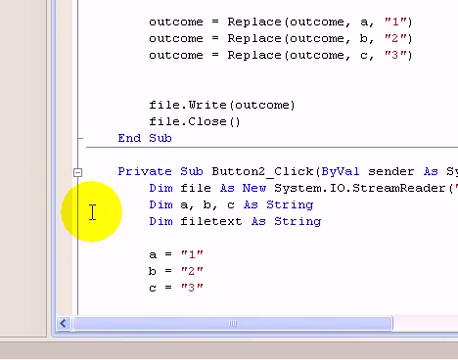
# Switch the Replace lines to filetext, show MsgBox(filetext), and add file.Close()
pyautogui.scroll(-3)
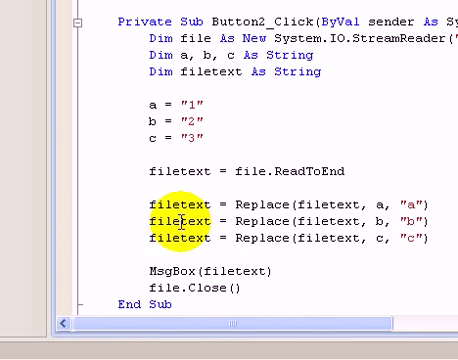
pyautogui.scroll(-3)
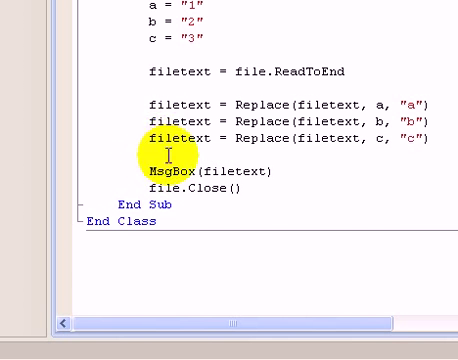
pyautogui.scroll(3)
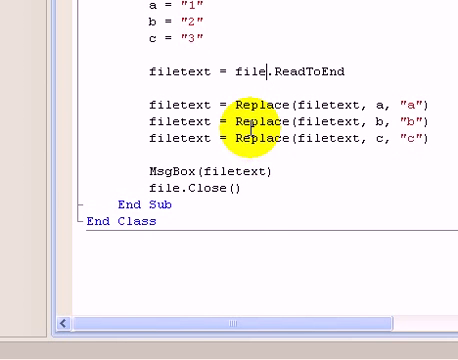
pyautogui.moveTo(165, 110)
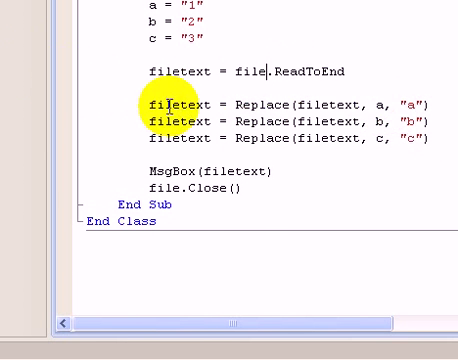
pyautogui.scroll(3)
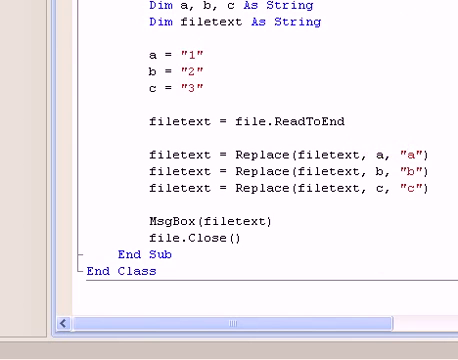
pyautogui.scroll(3)
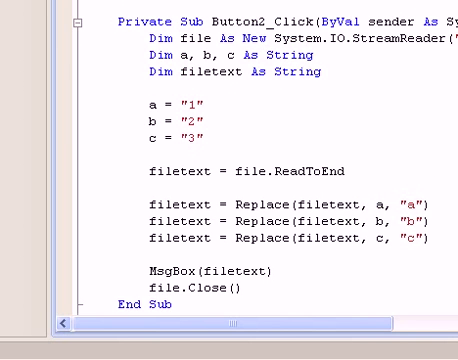
pyautogui.hscroll(3)
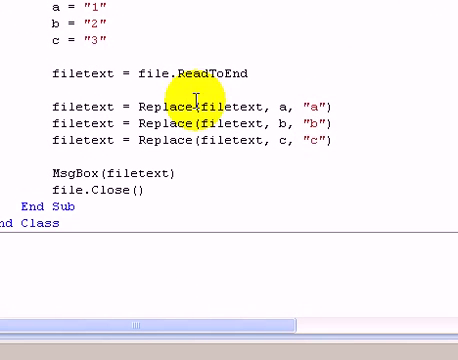
pyautogui.scroll(3)
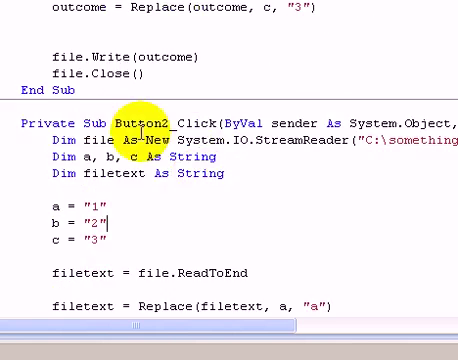
pyautogui.scroll(-3)
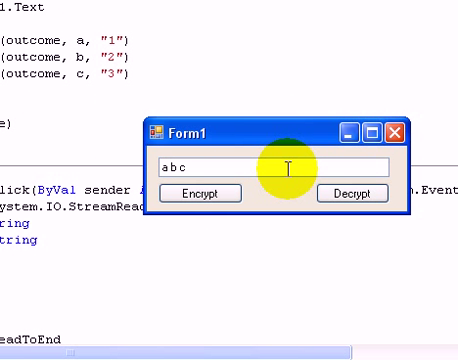
pyautogui.moveTo(410, 162)
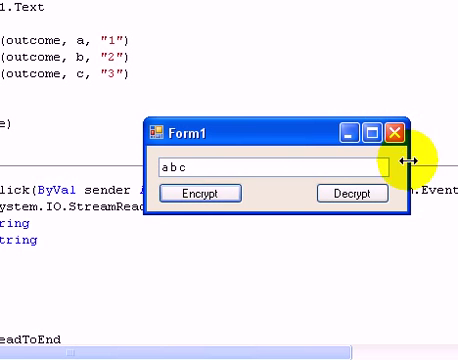
# Close the test form, rerun, decrypt, and dismiss the message showing 'a b c'
pyautogui.click(405, 128)
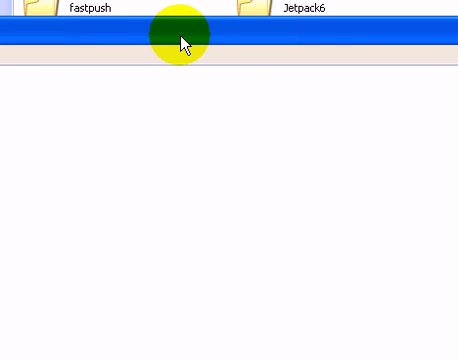
pyautogui.scroll(-3)
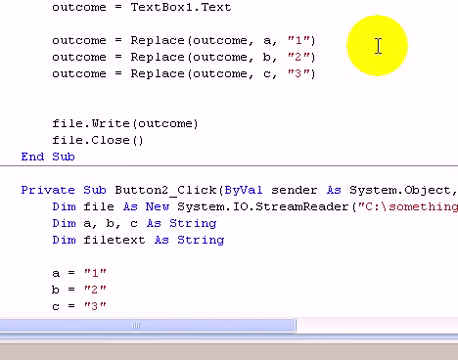
pyautogui.scroll(-3)
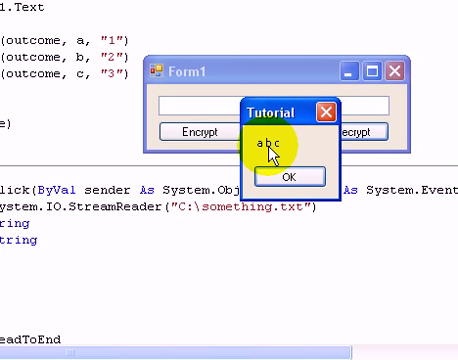
pyautogui.click(290, 176)
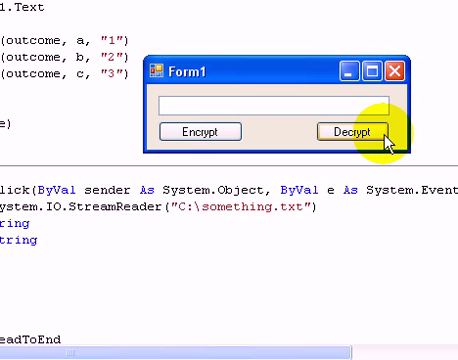
# Decrypt again in the running form, then reopen the Button2_Click code
pyautogui.click(406, 68)
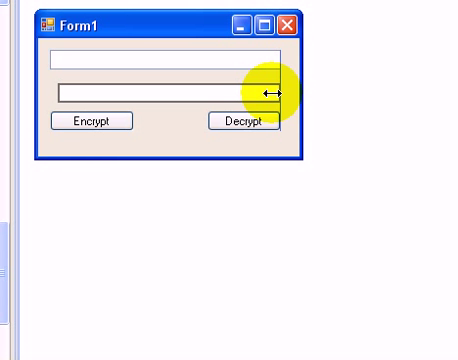
pyautogui.click(170, 91)
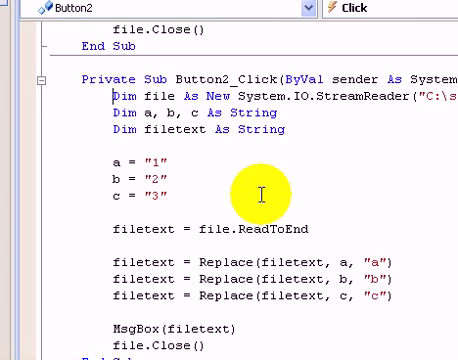
# Replace MsgBox(filetext) with a TextBox2.Text = filetext assignment, testing Decrypt along the way
pyautogui.scroll(-3)
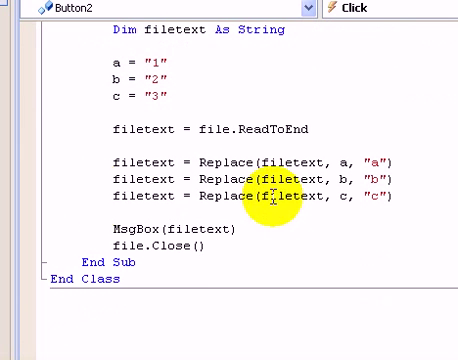
pyautogui.doubleClick(170, 229)
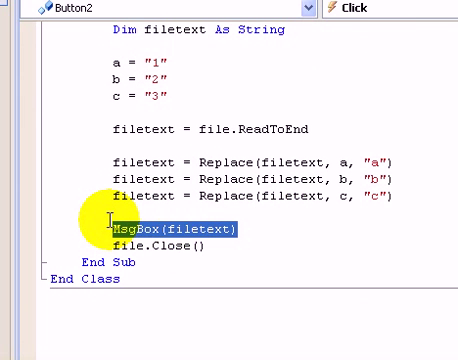
pyautogui.write('file')
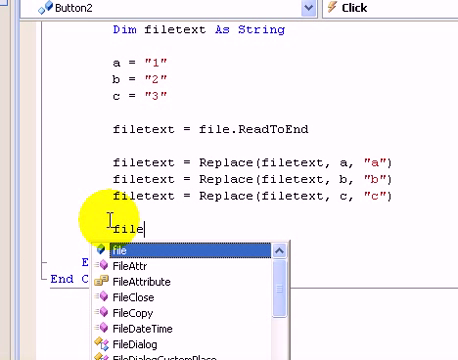
pyautogui.write('text')
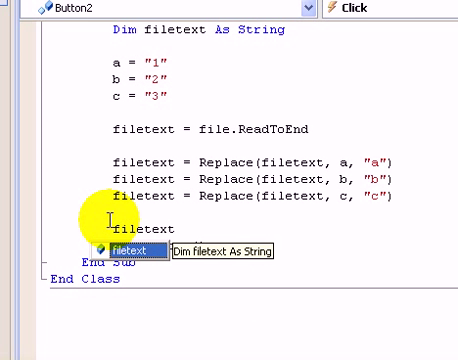
pyautogui.moveTo(258, 182)
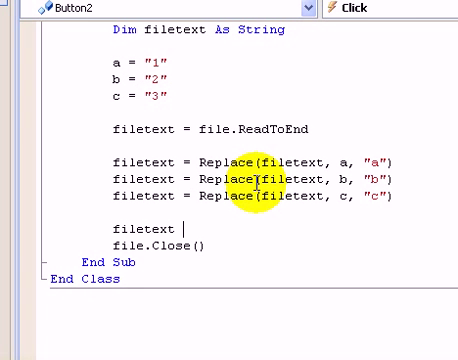
pyautogui.write('te')
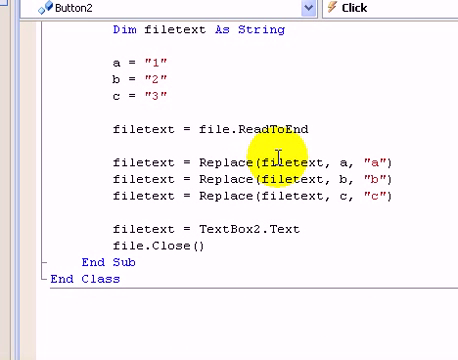
pyautogui.moveTo(204, 14)
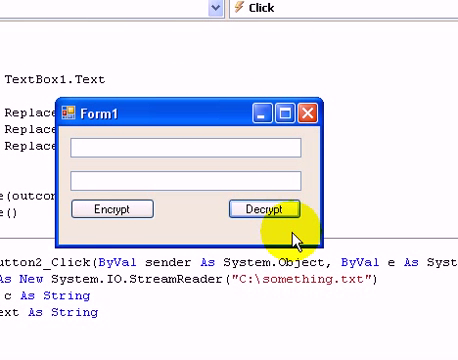
pyautogui.click(305, 113)
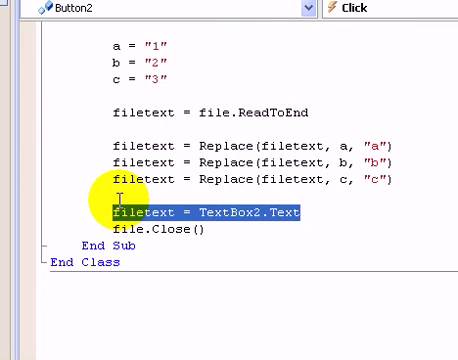
pyautogui.write('text')
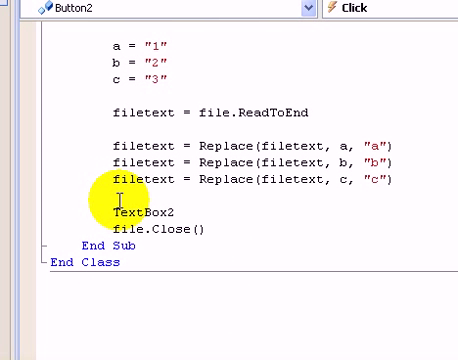
pyautogui.write('.Text =')
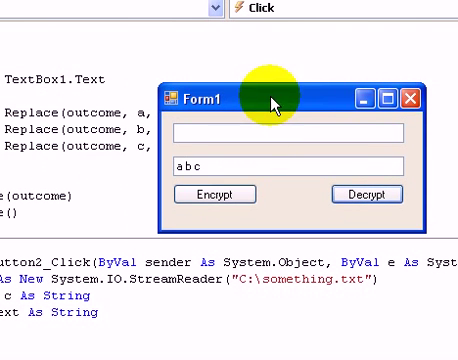
# Test encrypting 'aa', check TextBox2 after Decrypt, and close Form1
pyautogui.doubleClick(200, 167)
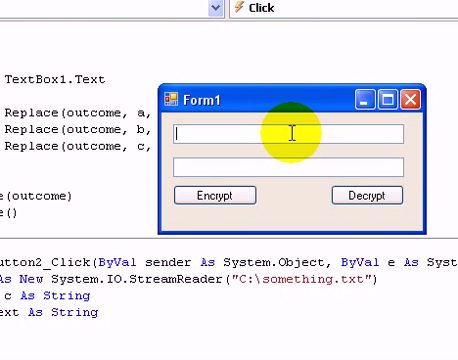
pyautogui.write('aa bb cc')
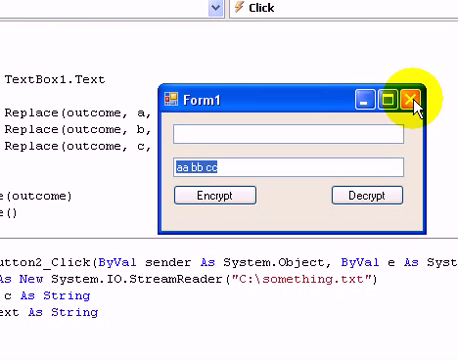
pyautogui.click(413, 99)
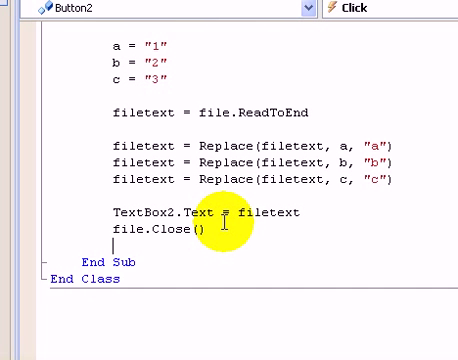
# In Button2_Click, test TextBox2 = "aa bb cc" to show 'Password passed', else 'Wrong Password'
pyautogui.write('If t')
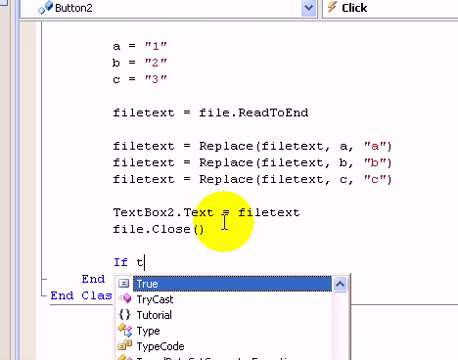
pyautogui.write('extbox2.Text =')
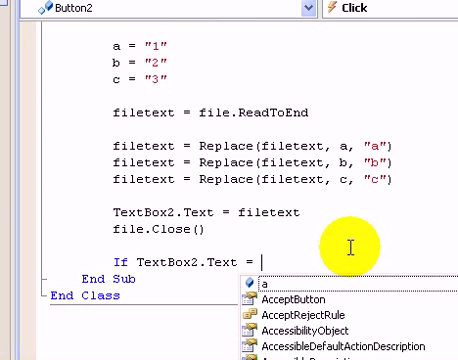
pyautogui.write('"A')
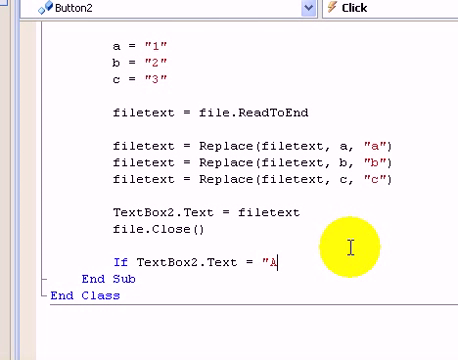
pyautogui.write('a bb')
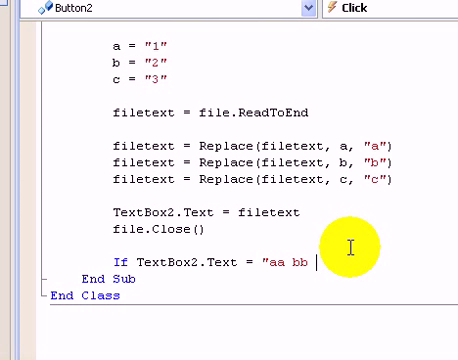
pyautogui.write('cc" Then')
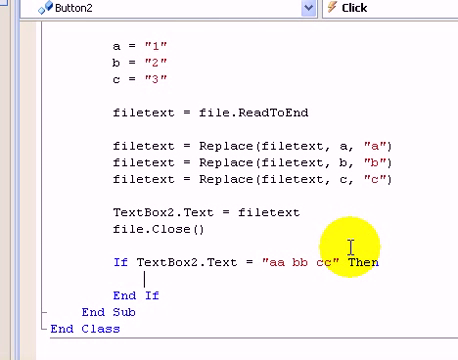
pyautogui.write('MsgBox')
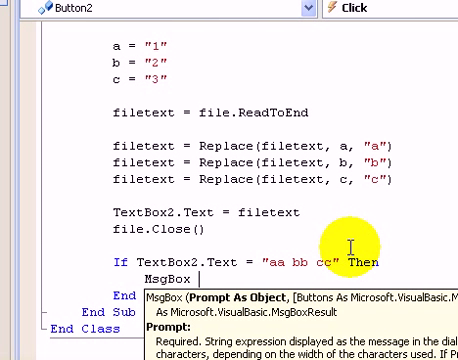
pyautogui.write('"Passwor')
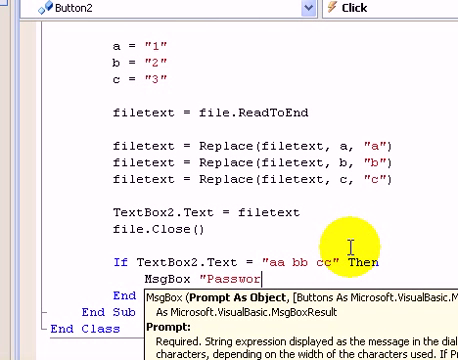
pyautogui.write('passed")')
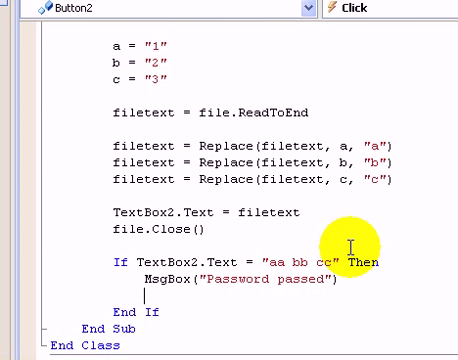
pyautogui.write('e')
pyautogui.write('MsgBox "')
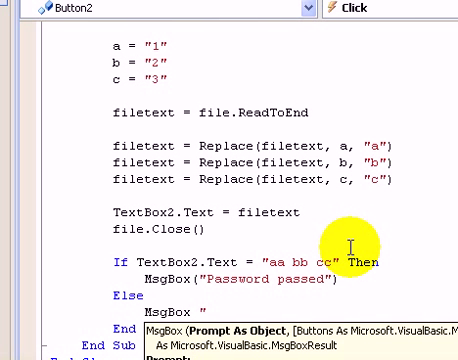
pyautogui.write('Wrong Passwr')
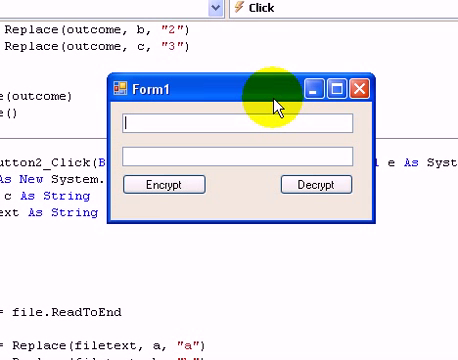
# Enter 'aa bb cc' on the running form and click Decrypt to check the password message
pyautogui.write('aa b')
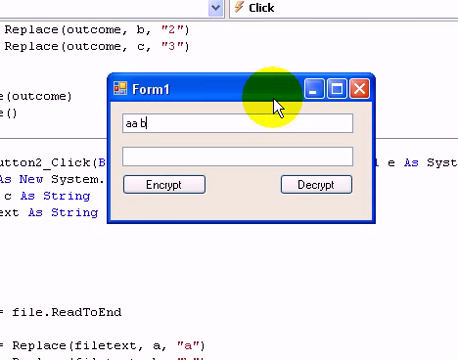
pyautogui.write('b cc')
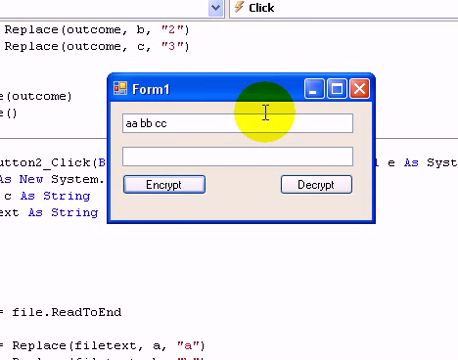
pyautogui.click(314, 185)
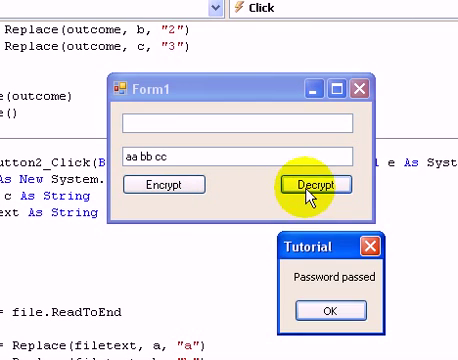